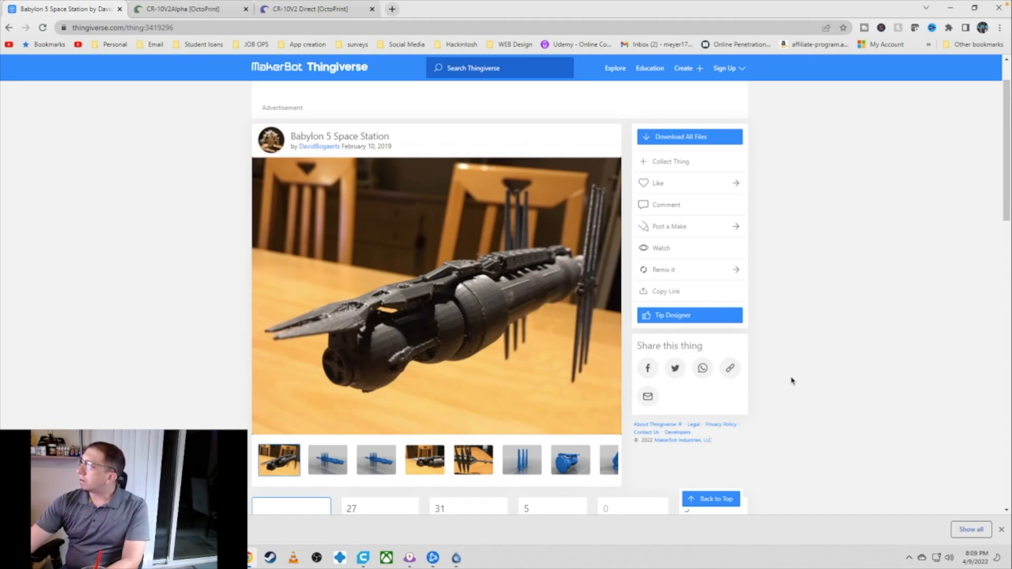
Scroll the Babylon 5 Thing page to its summary and print settings, then go to Thing Files
{"action": "scroll", "scroll_direction": "down", "scroll_amount": 3}
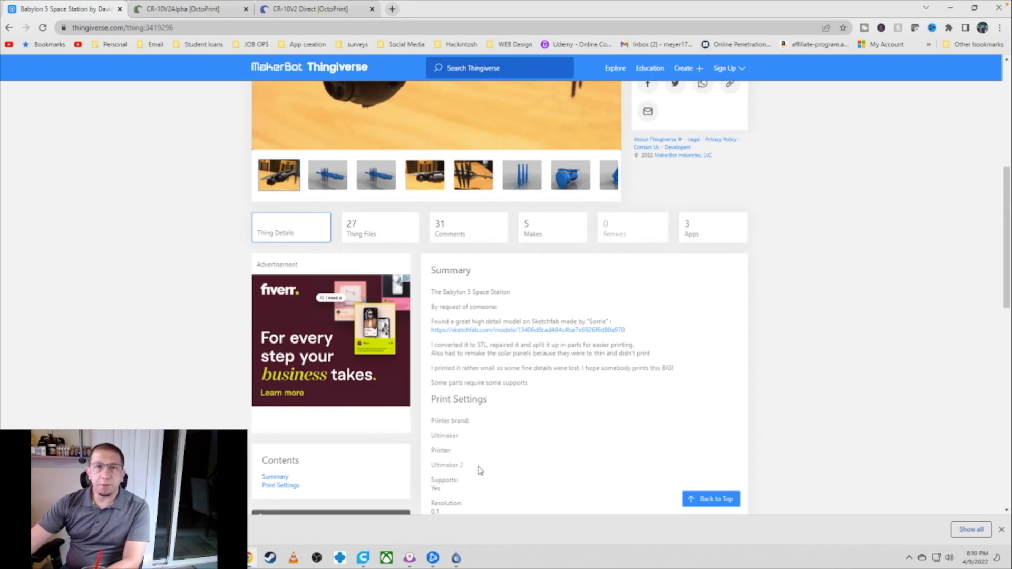
{"action": "mouse_move", "coordinate": [713, 382]}
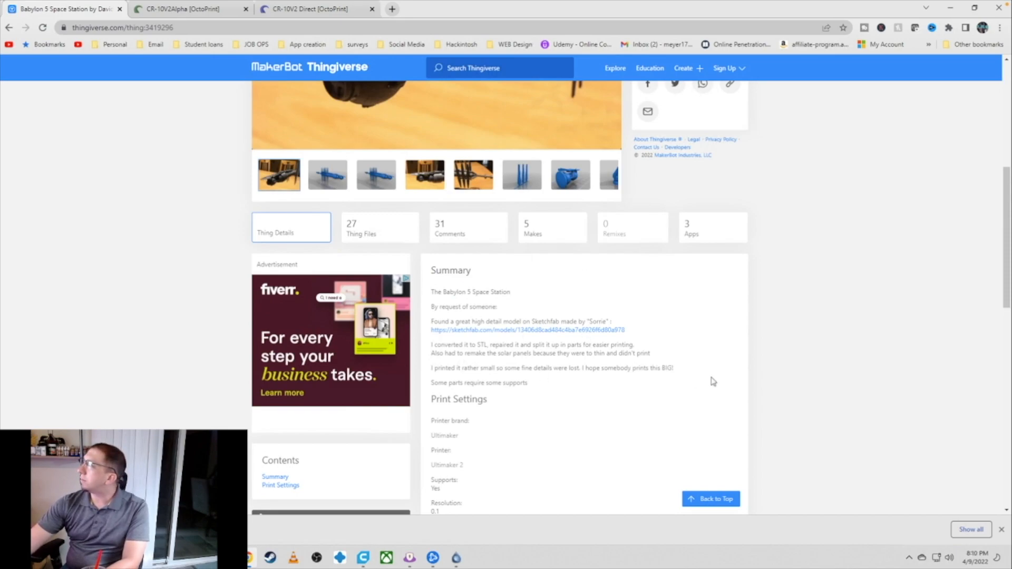
{"action": "mouse_move", "coordinate": [373, 231]}
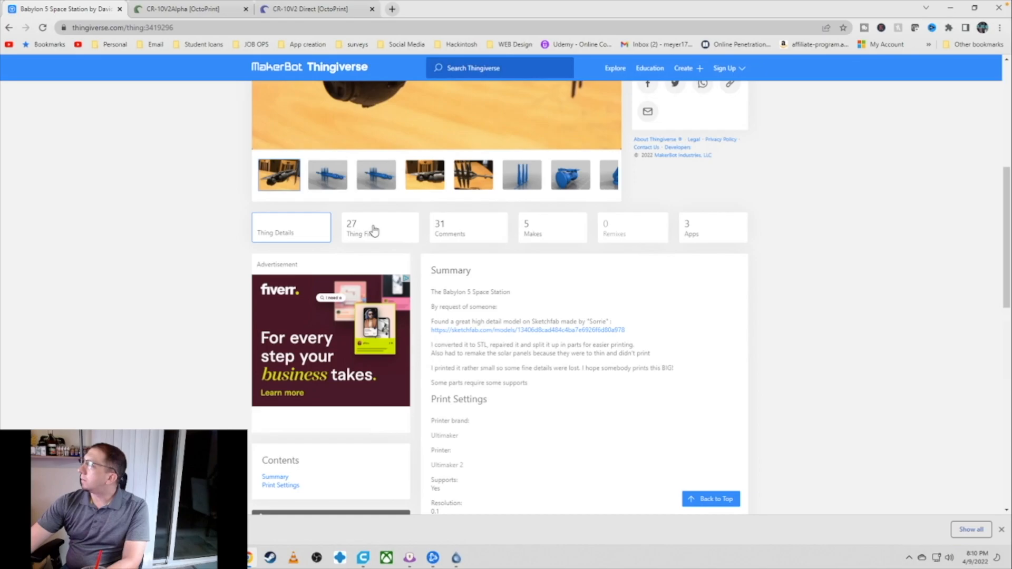
{"action": "left_click", "coordinate": [363, 230]}
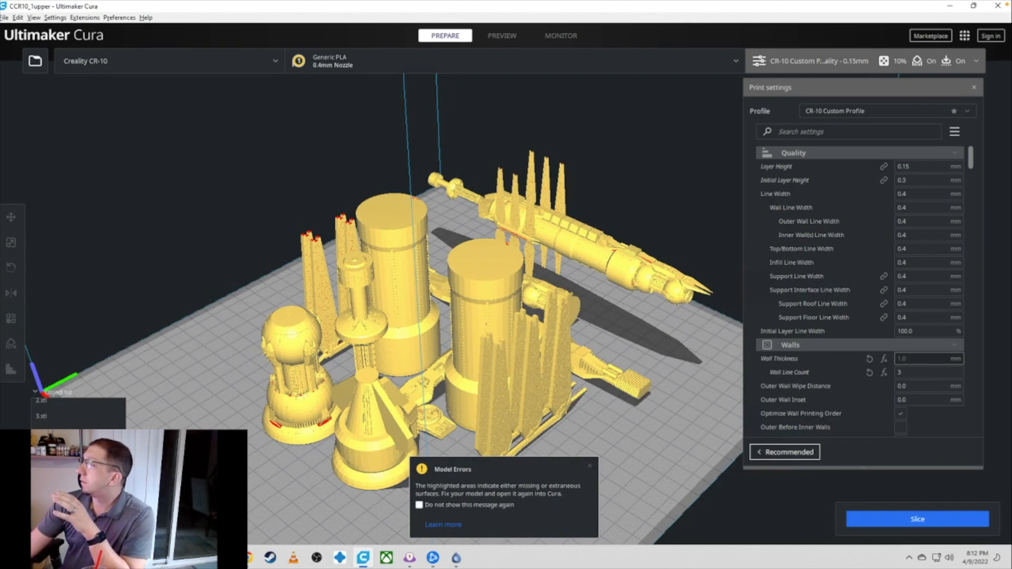
Dismiss the Model Errors notification over the station parts
{"action": "left_click", "coordinate": [588, 466]}
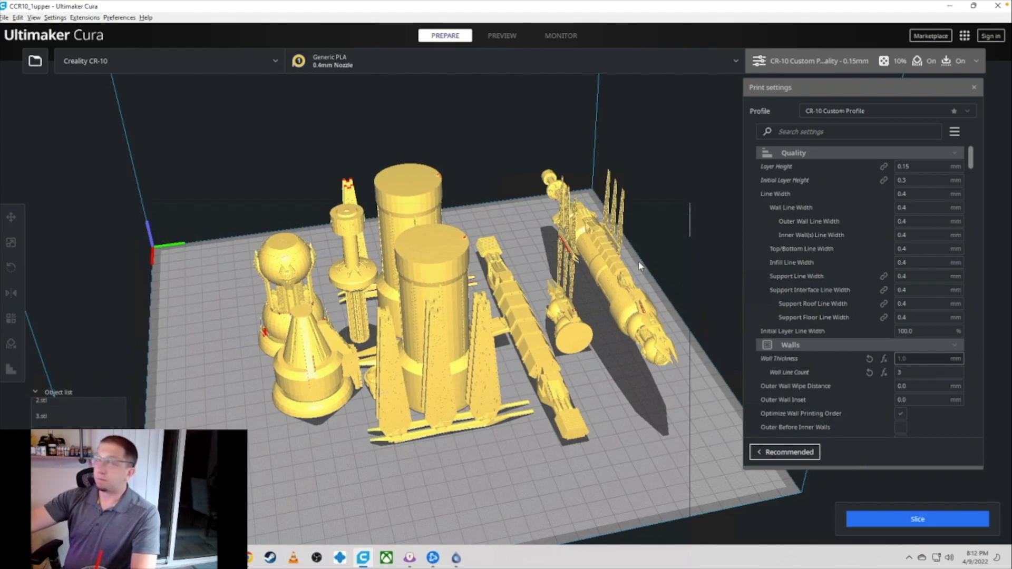
Center the long station hull part on the build plate and look down on the plate
{"action": "left_click", "coordinate": [607, 256]}
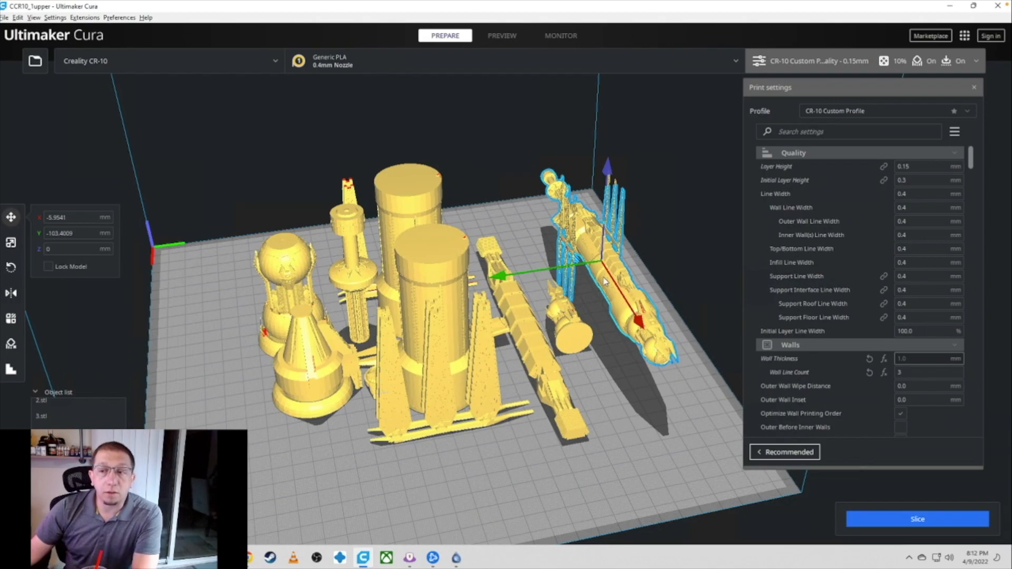
{"action": "right_click", "coordinate": [605, 280]}
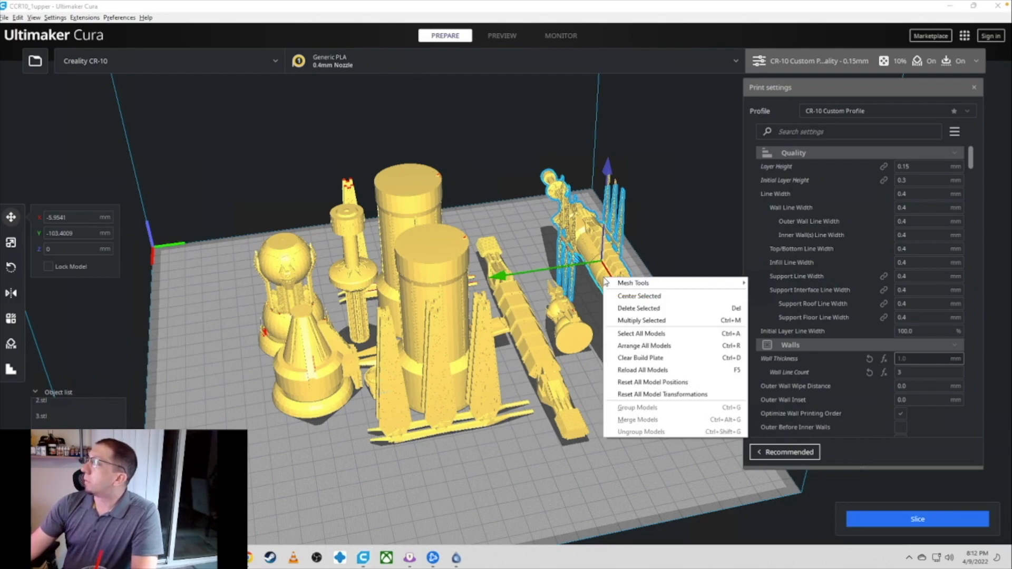
{"action": "left_click", "coordinate": [639, 308]}
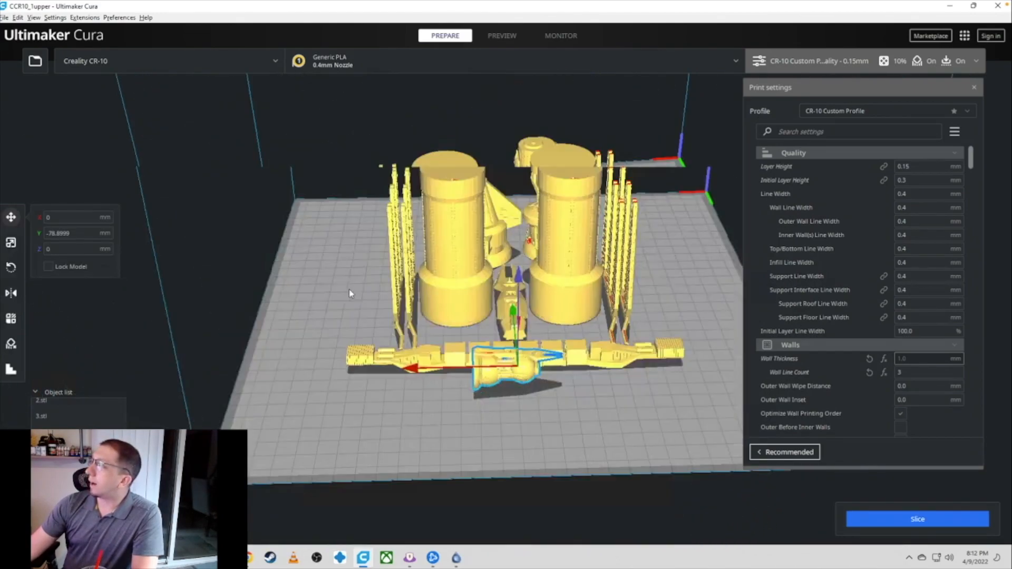
{"action": "left_click_drag", "start_coordinate": [349, 294], "coordinate": [593, 365]}
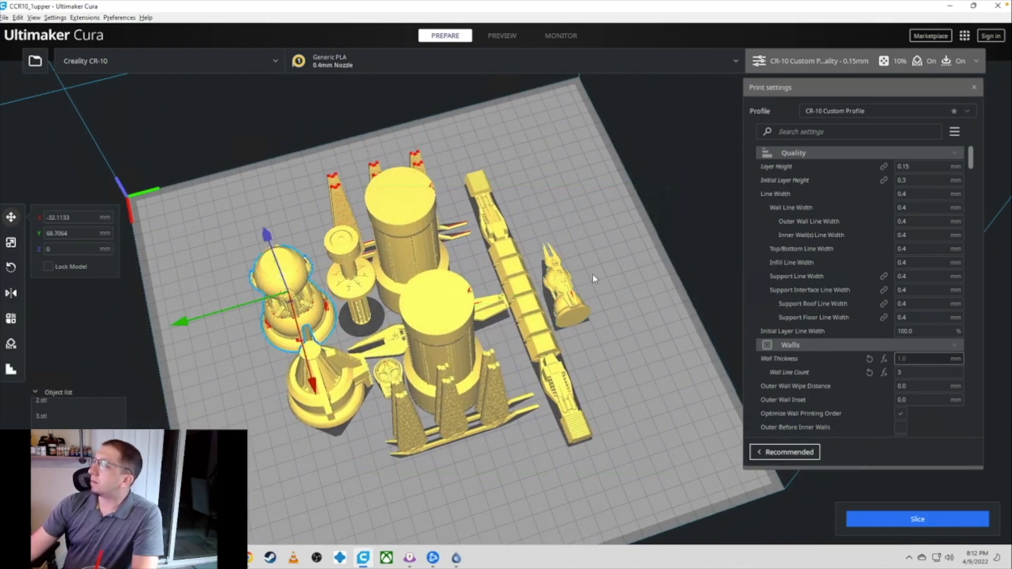
Check part sizes with the Scale tool and center the small part on the plate
{"action": "left_click", "coordinate": [561, 291]}
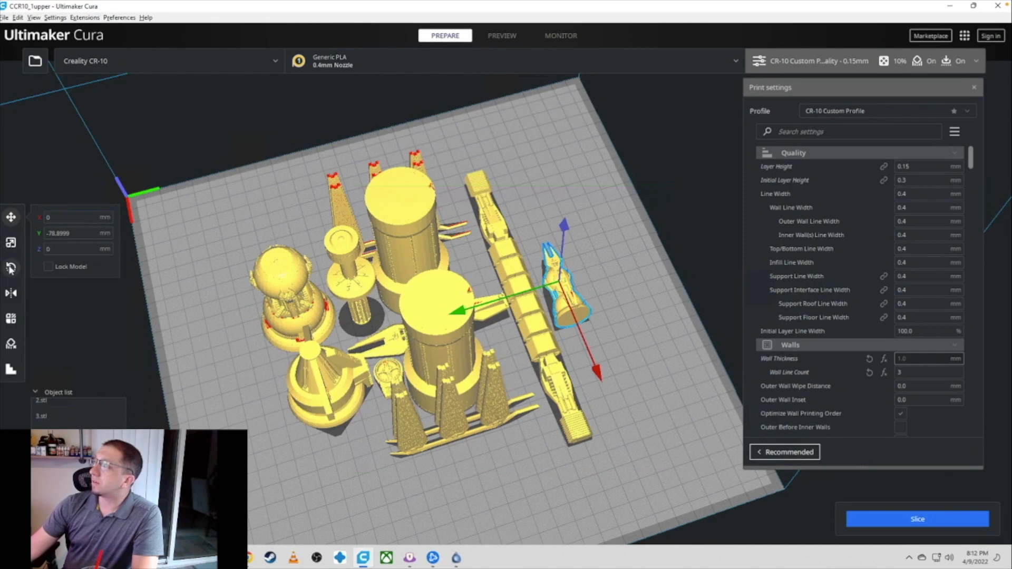
{"action": "left_click", "coordinate": [10, 243]}
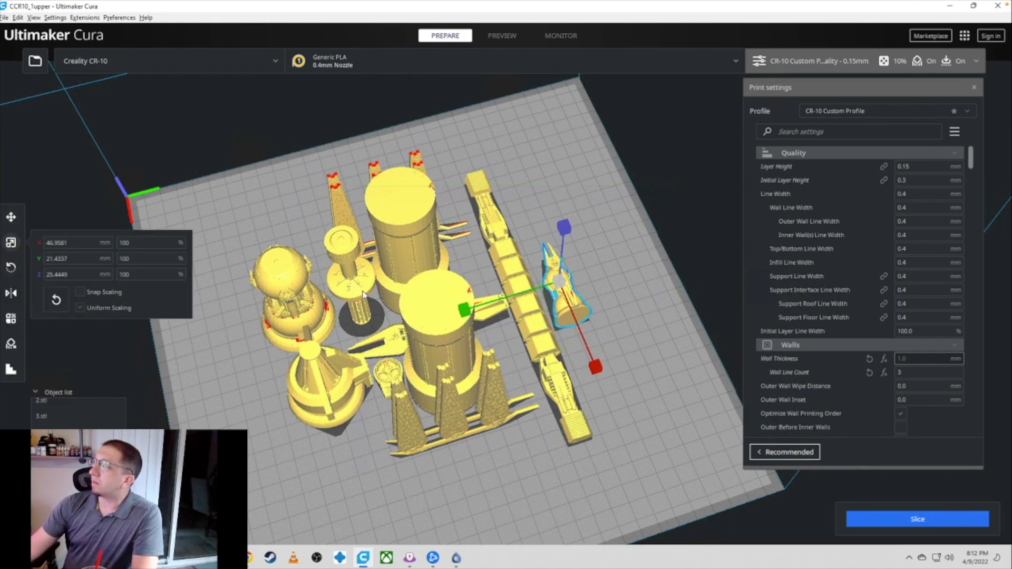
{"action": "left_click", "coordinate": [284, 294]}
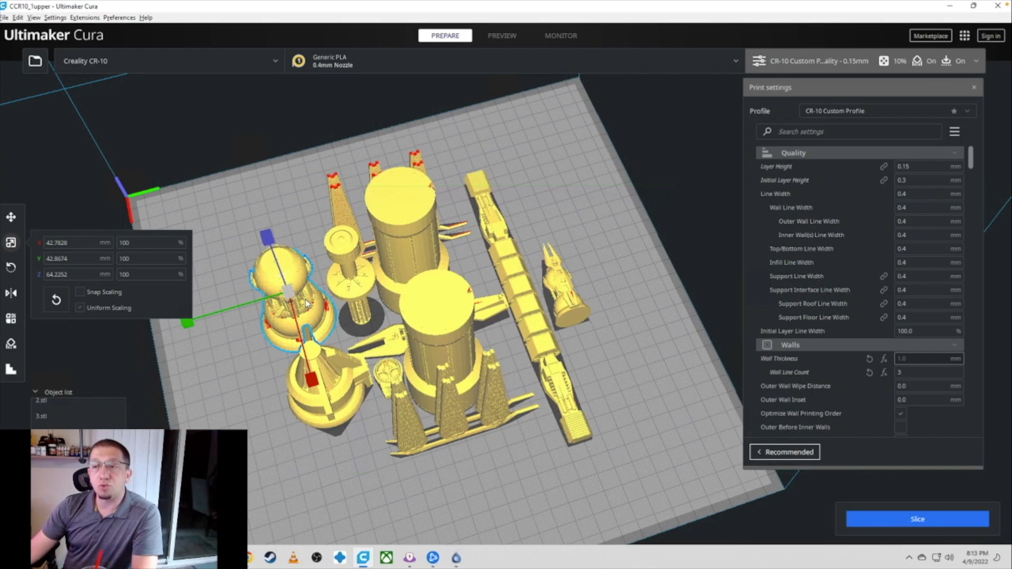
{"action": "mouse_move", "coordinate": [646, 253]}
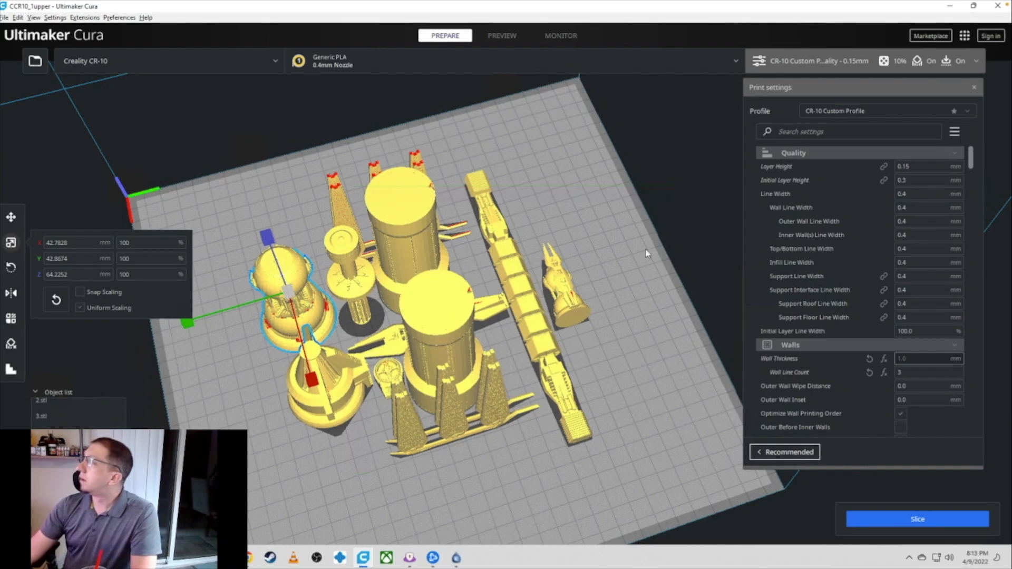
{"action": "right_click", "coordinate": [556, 285]}
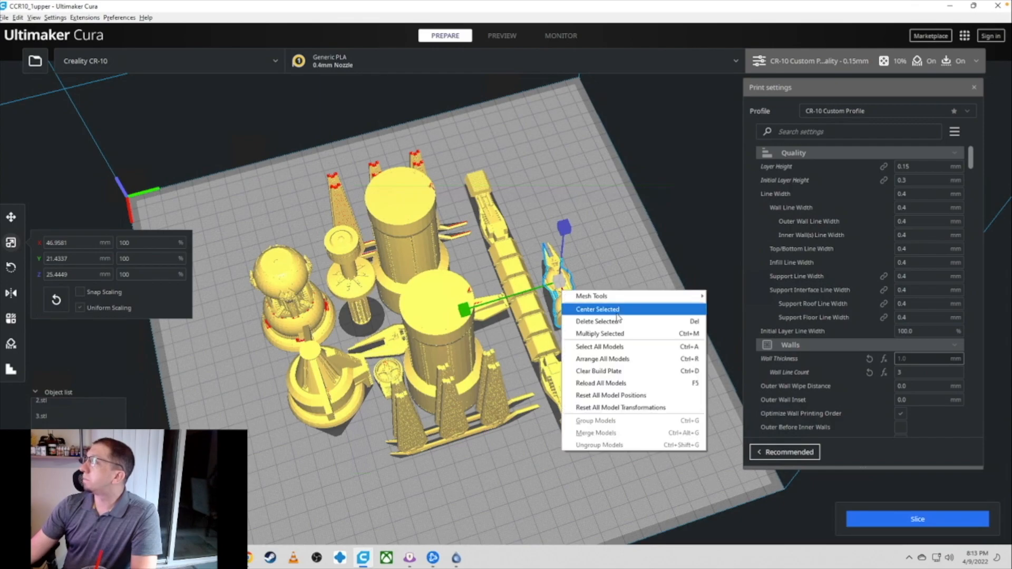
{"action": "left_click", "coordinate": [597, 309]}
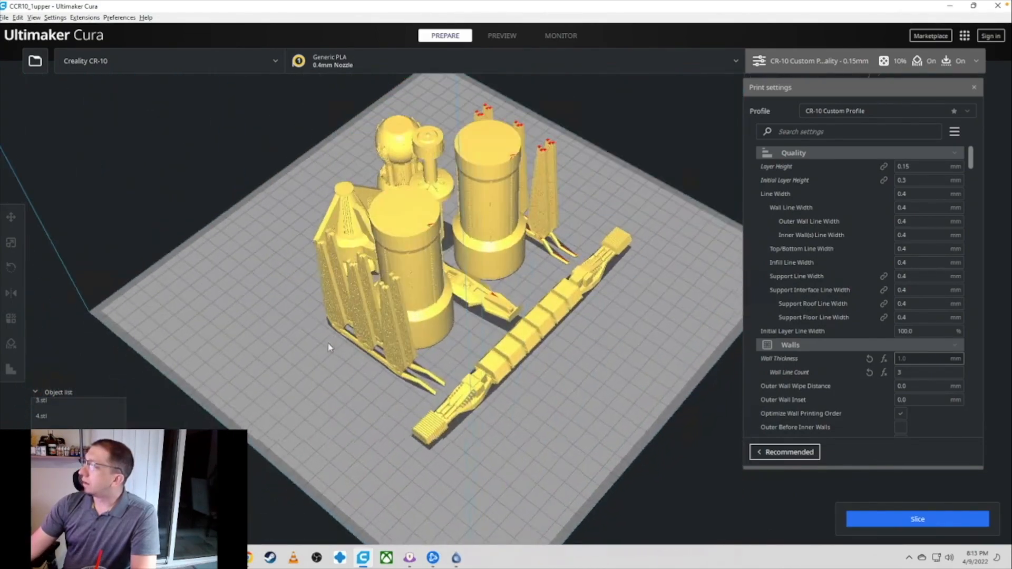
Scroll the custom settings past Support Line Width to Infill, showing 10% Zig Zag density
{"action": "left_click_drag", "start_coordinate": [329, 346], "coordinate": [432, 346]}
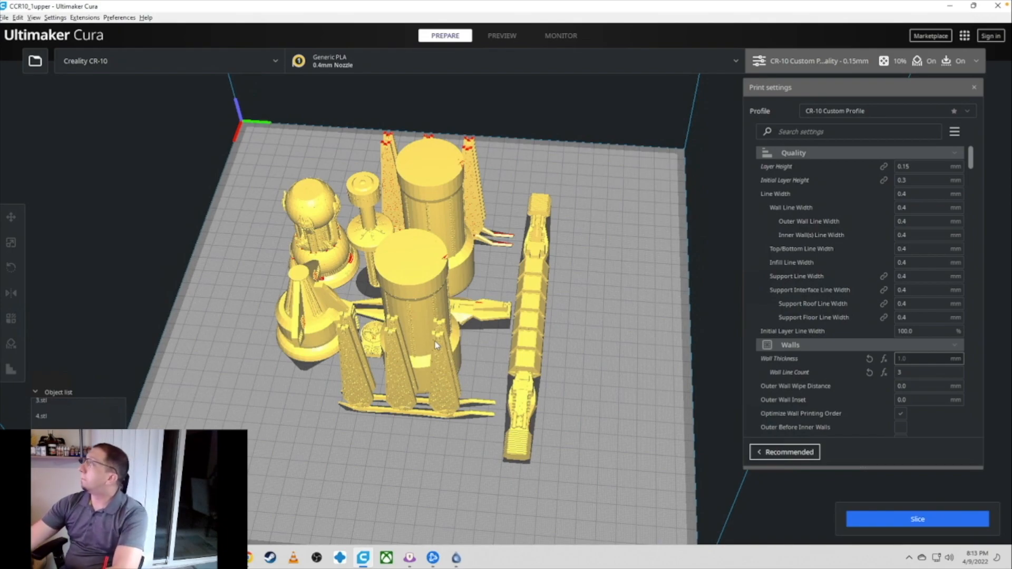
{"action": "left_click", "coordinate": [926, 167]}
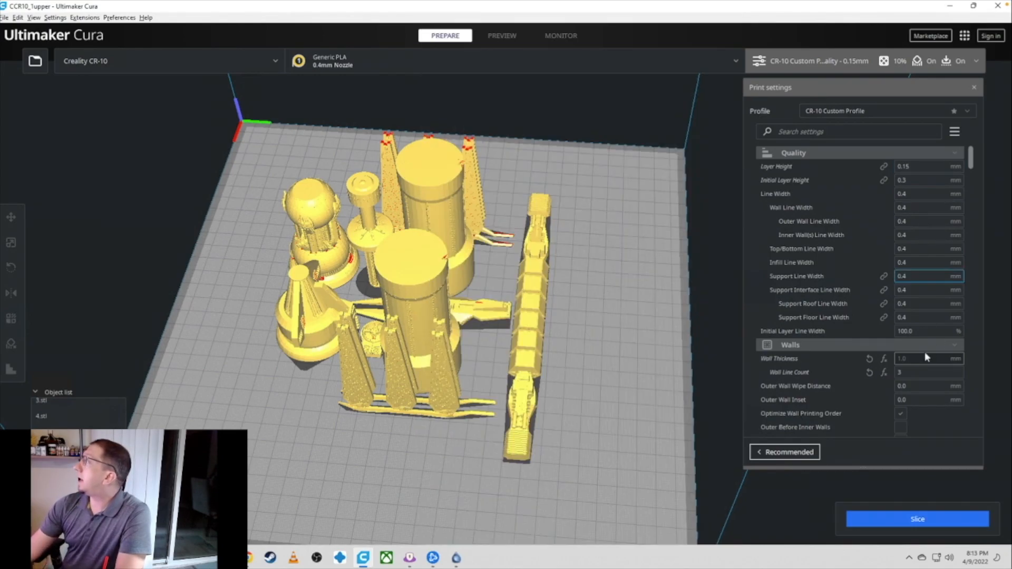
{"action": "scroll", "scroll_direction": "down", "scroll_amount": 3}
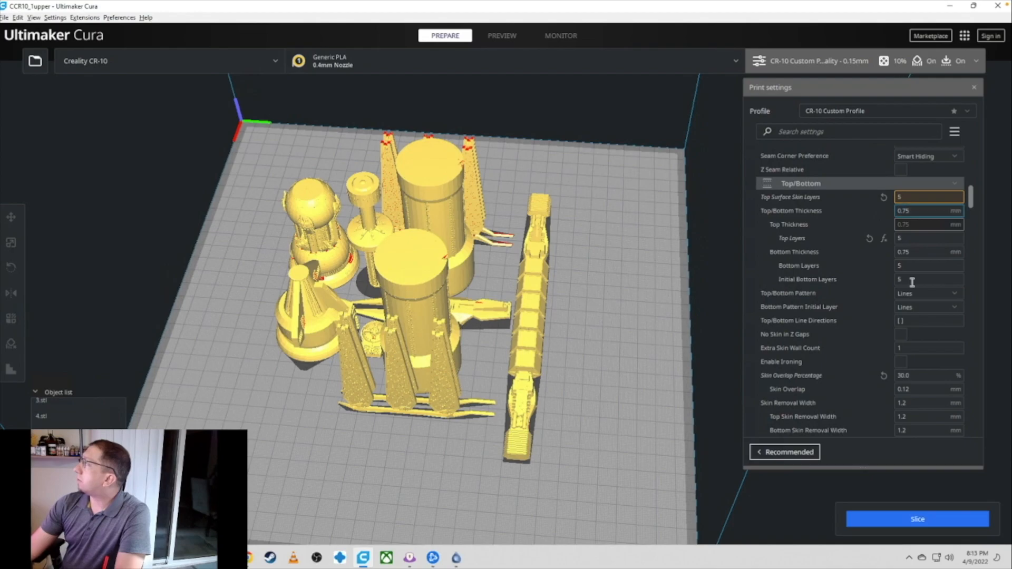
{"action": "scroll", "scroll_direction": "down", "scroll_amount": 3}
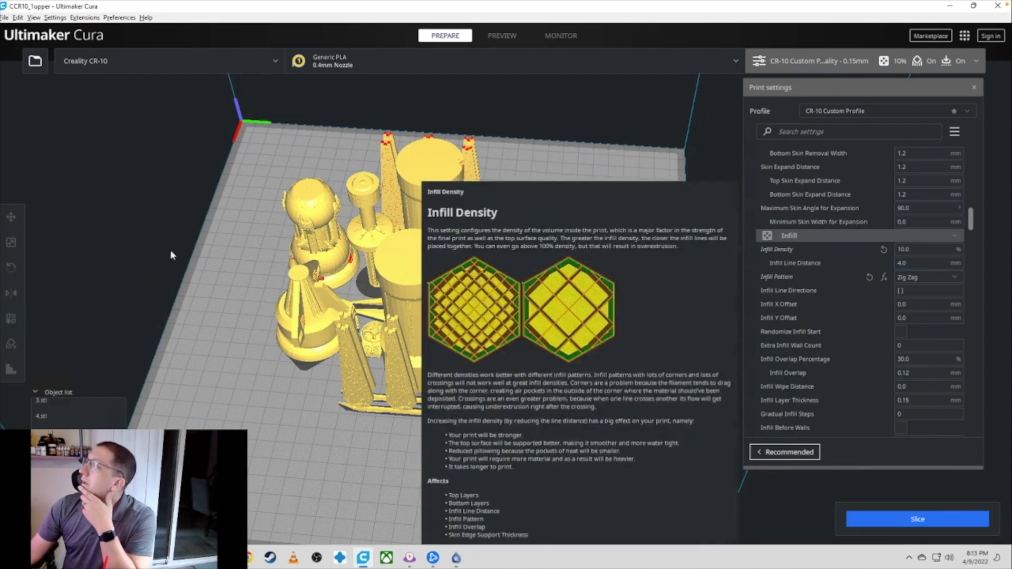
{"action": "mouse_move", "coordinate": [394, 399]}
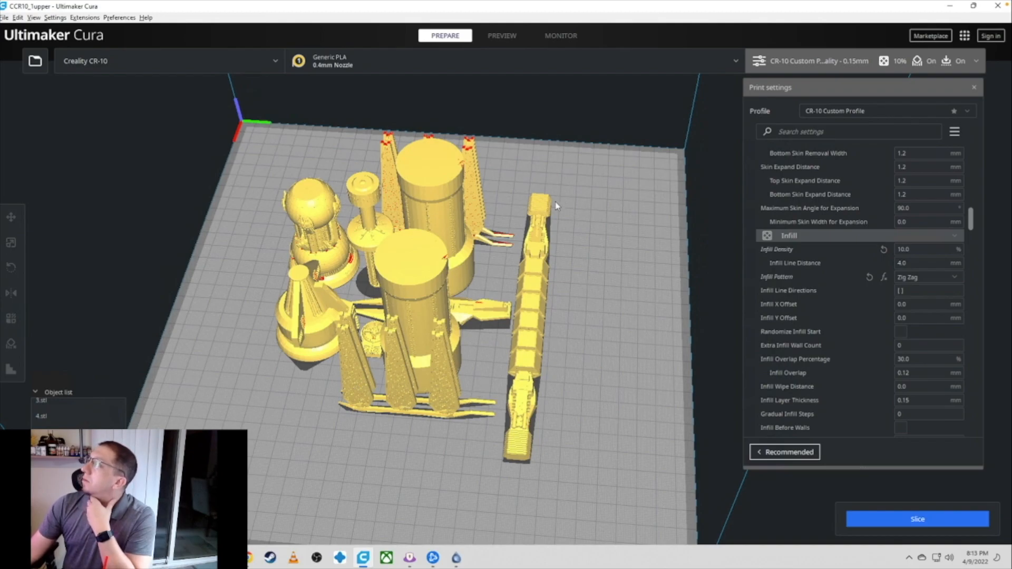
Orbit below the build plate to inspect the parts' flat bottoms and red overhangs
{"action": "left_click_drag", "start_coordinate": [555, 205], "coordinate": [515, 299]}
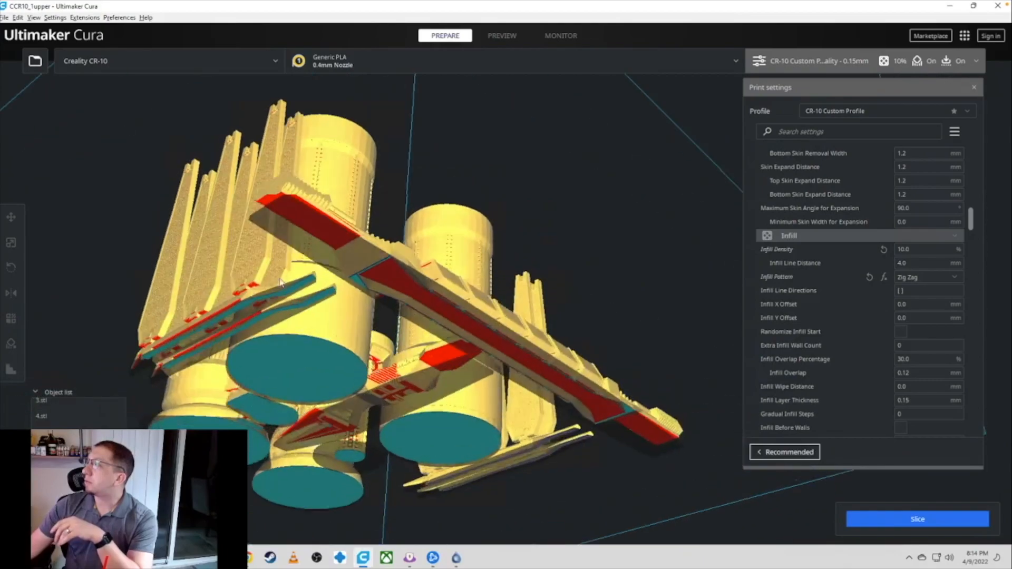
Orbit beneath and beside the parts to check their bottoms, then return to an overall plate view
{"action": "left_click_drag", "start_coordinate": [280, 284], "coordinate": [346, 366]}
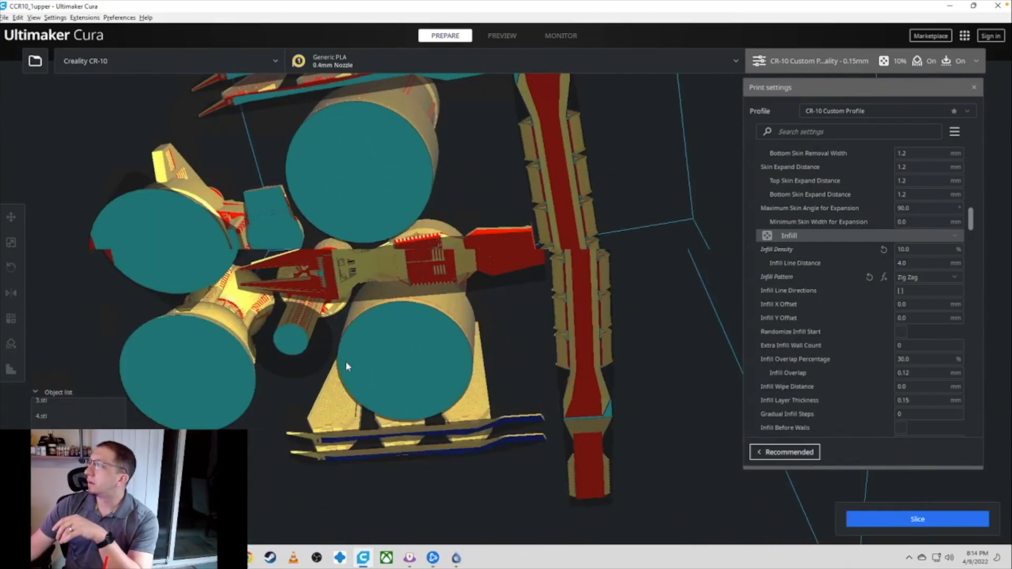
{"action": "left_click_drag", "start_coordinate": [345, 366], "coordinate": [172, 293]}
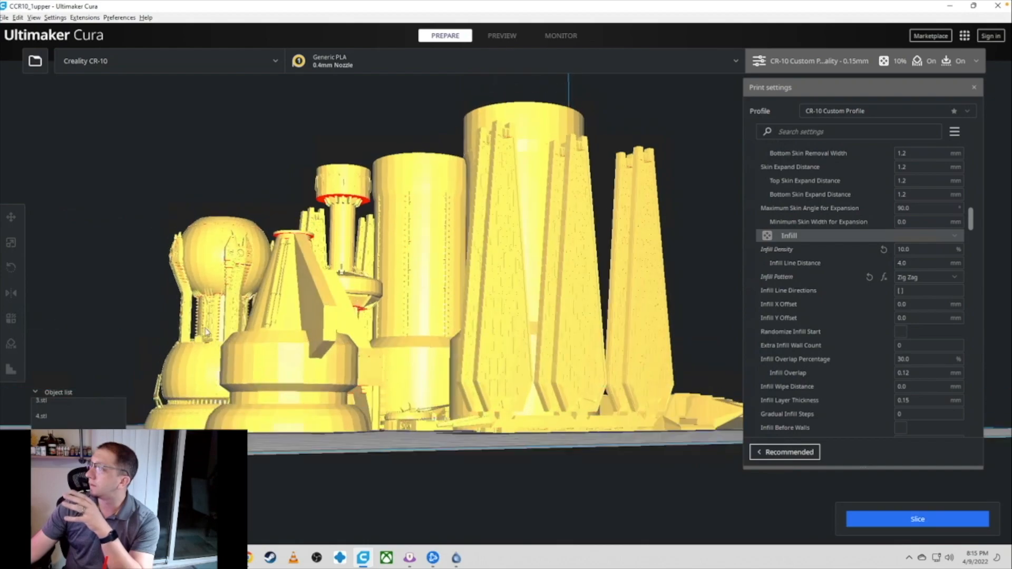
{"action": "left_click_drag", "start_coordinate": [207, 329], "coordinate": [281, 267]}
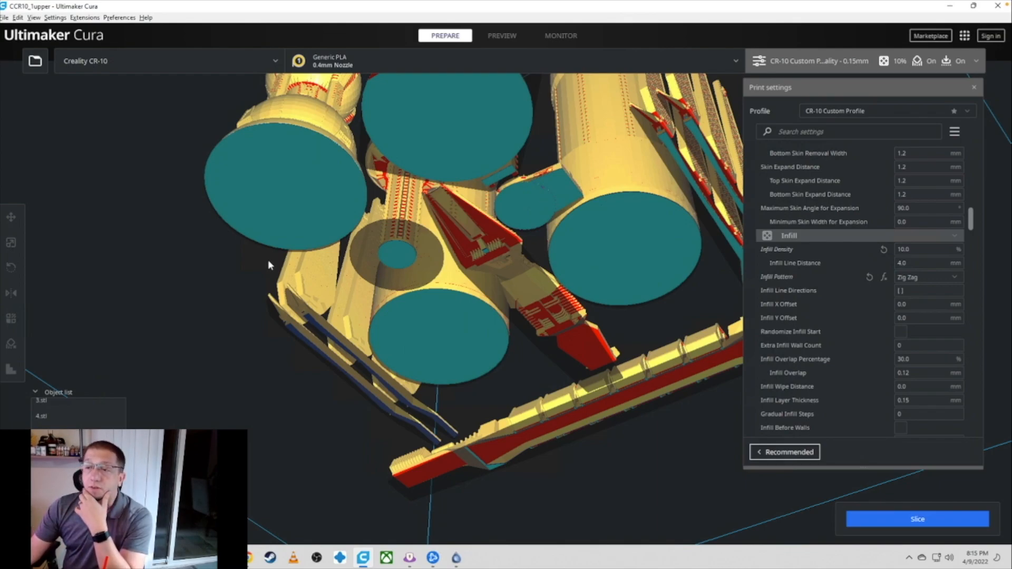
{"action": "mouse_move", "coordinate": [380, 274]}
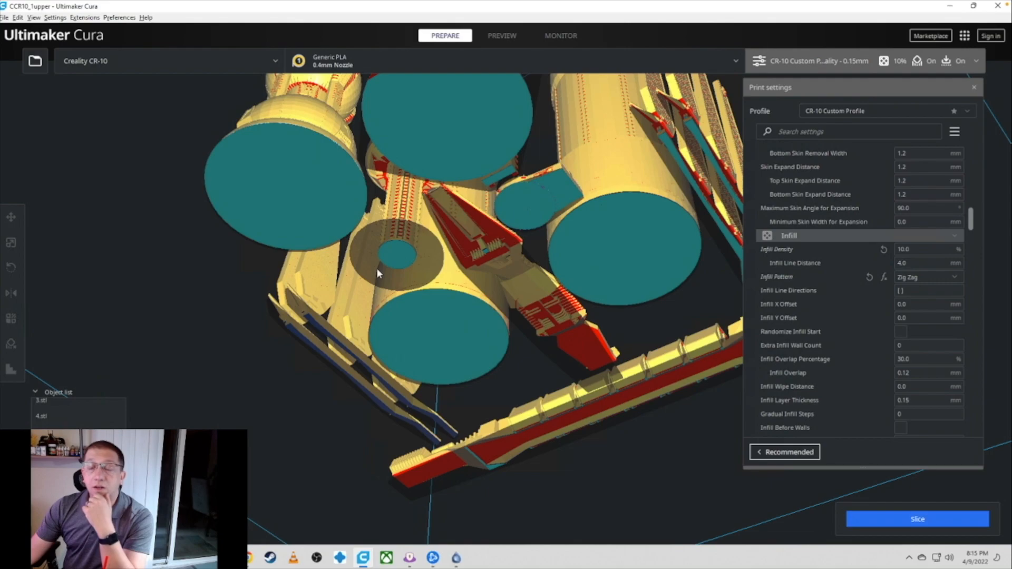
{"action": "left_click_drag", "start_coordinate": [377, 273], "coordinate": [419, 258]}
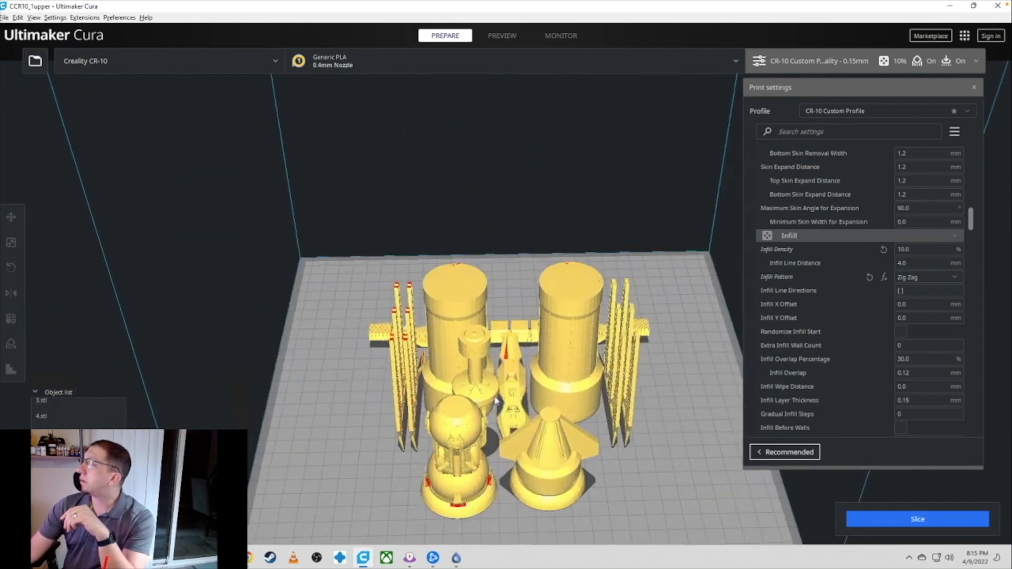
Zoom out and scroll through Material, Travel and Cooling to the Tree support settings
{"action": "left_click_drag", "start_coordinate": [491, 393], "coordinate": [420, 240]}
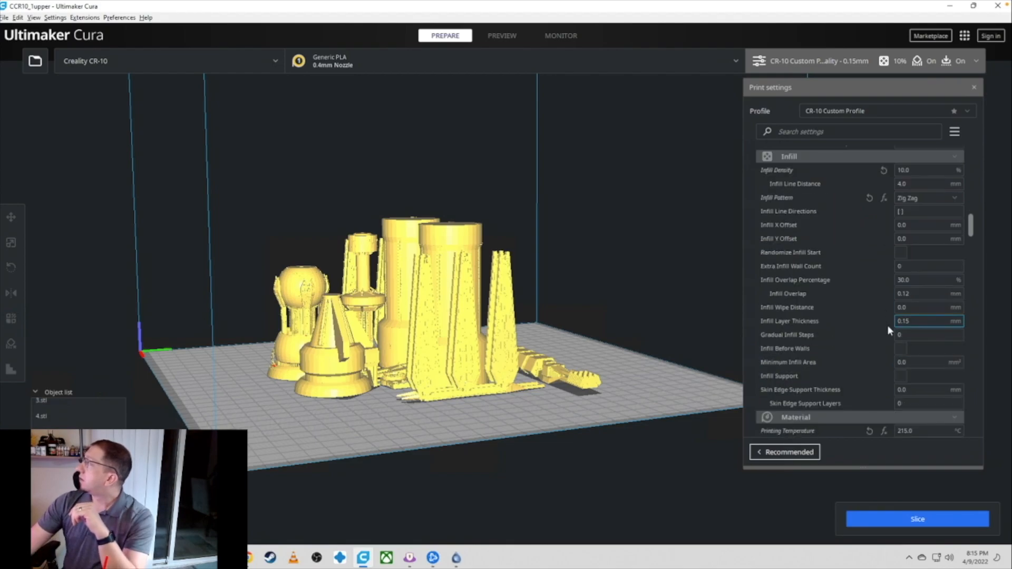
{"action": "scroll", "scroll_direction": "down", "scroll_amount": 3}
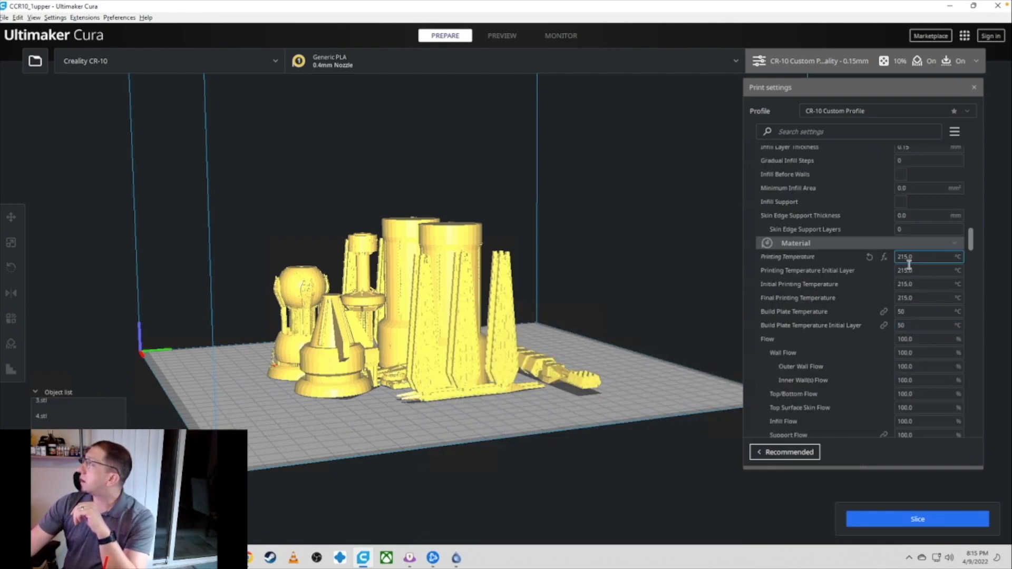
{"action": "mouse_move", "coordinate": [910, 284]}
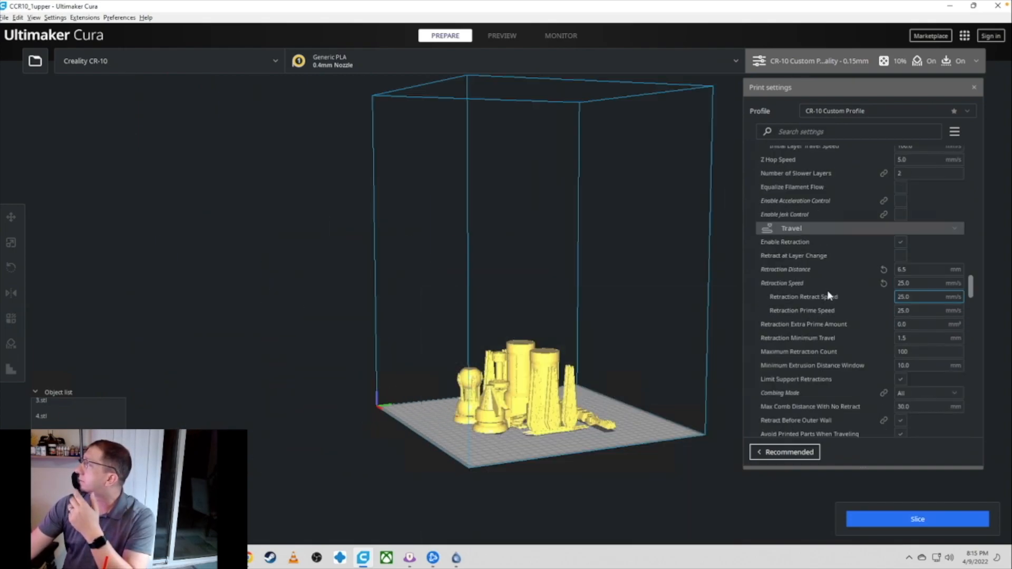
{"action": "scroll", "scroll_direction": "down", "scroll_amount": 3}
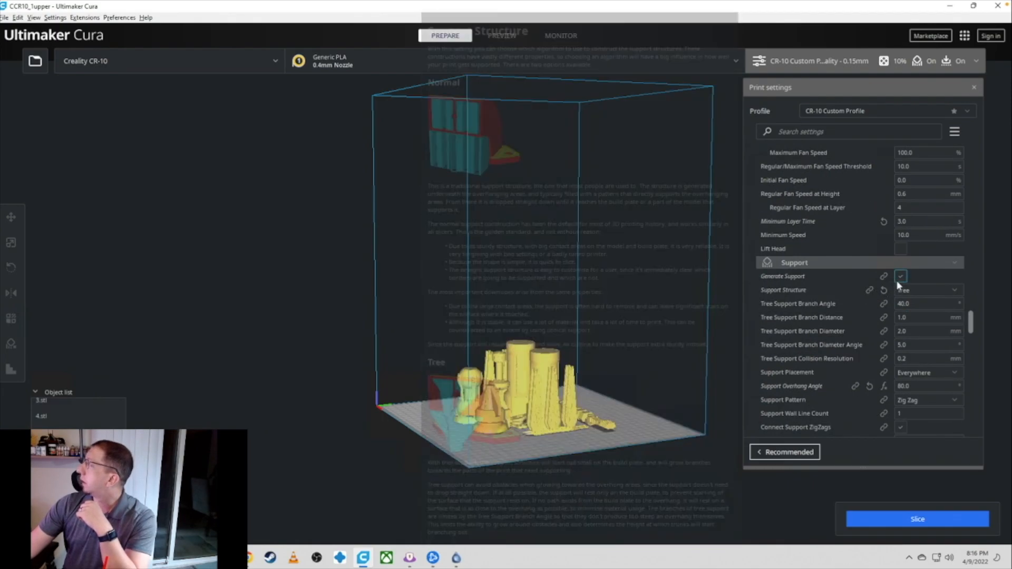
Set Support Structure to Normal with raft adhesion and switch the printer to Creality Ender-3
{"action": "left_click", "coordinate": [927, 290]}
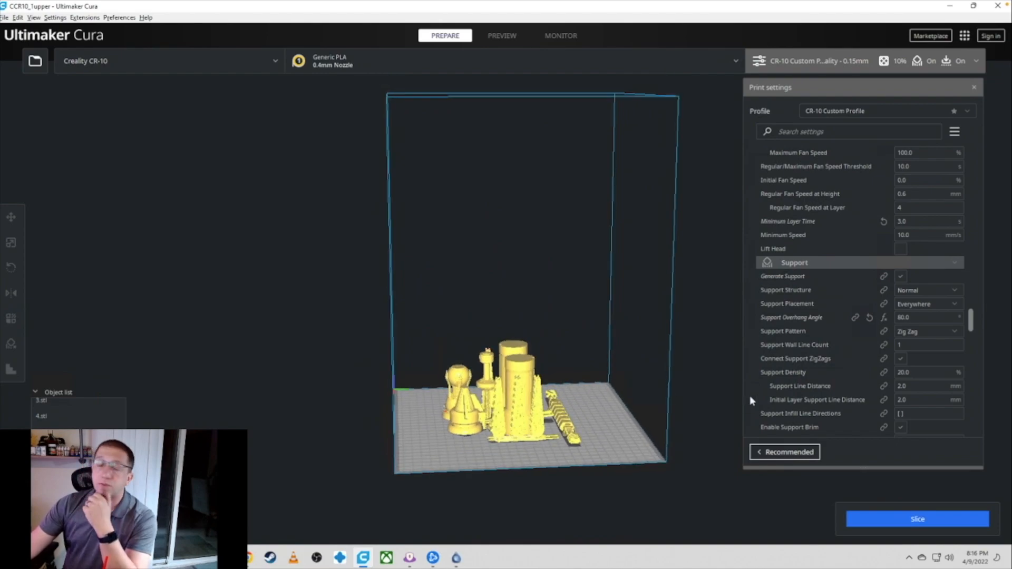
{"action": "scroll", "scroll_direction": "down", "scroll_amount": 3}
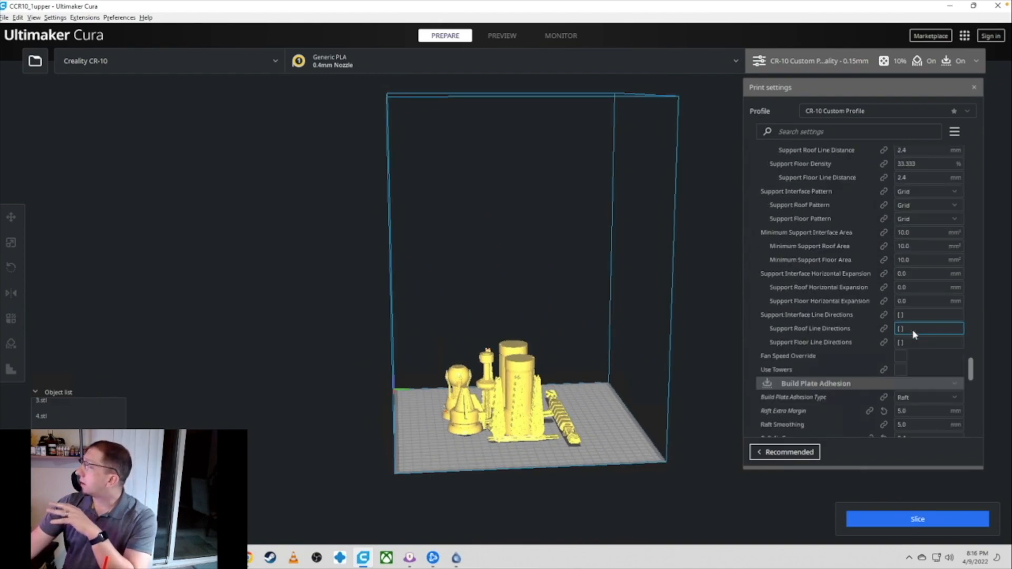
{"action": "scroll", "scroll_direction": "down", "scroll_amount": 3}
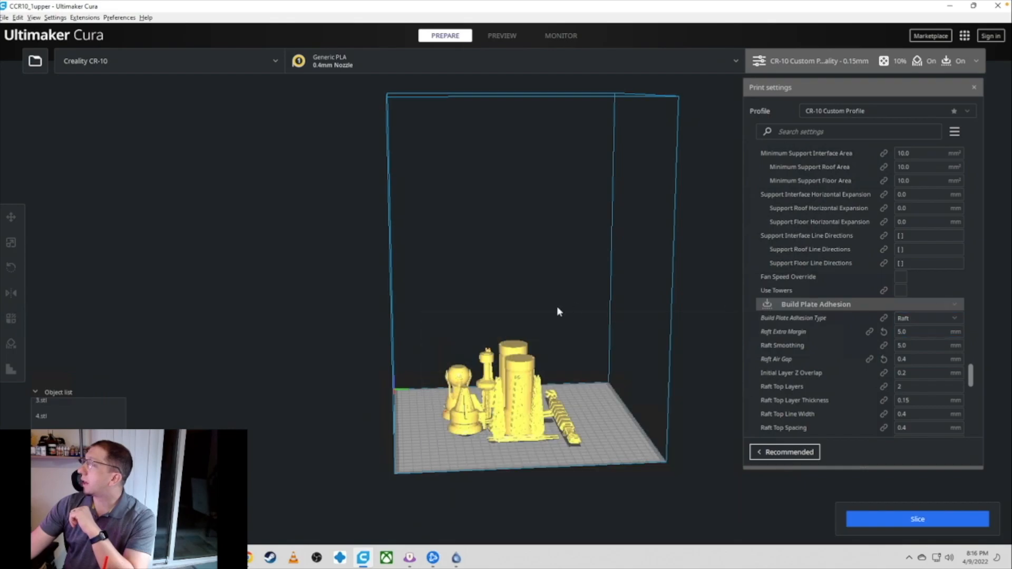
{"action": "mouse_move", "coordinate": [435, 347]}
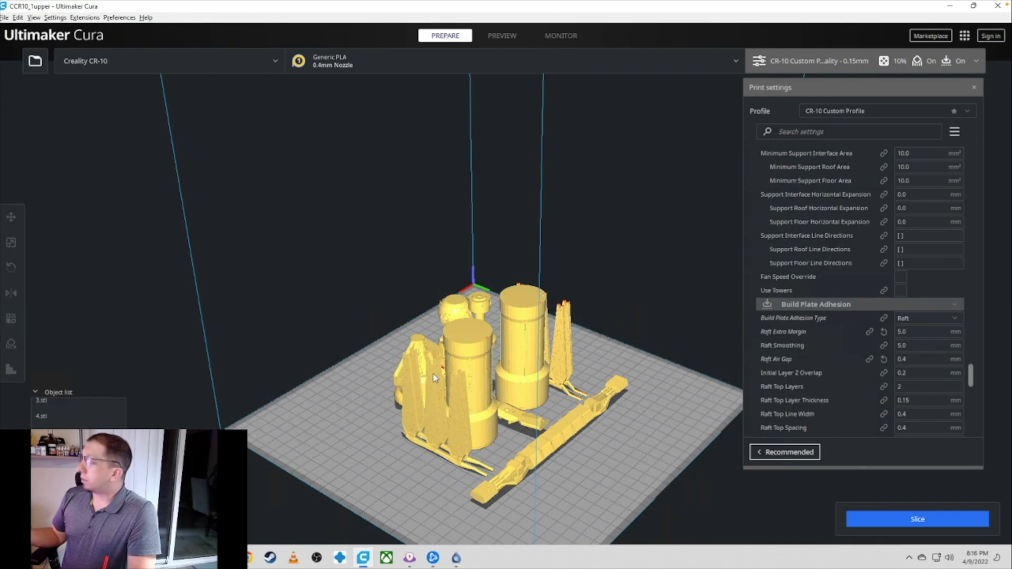
{"action": "mouse_move", "coordinate": [576, 456]}
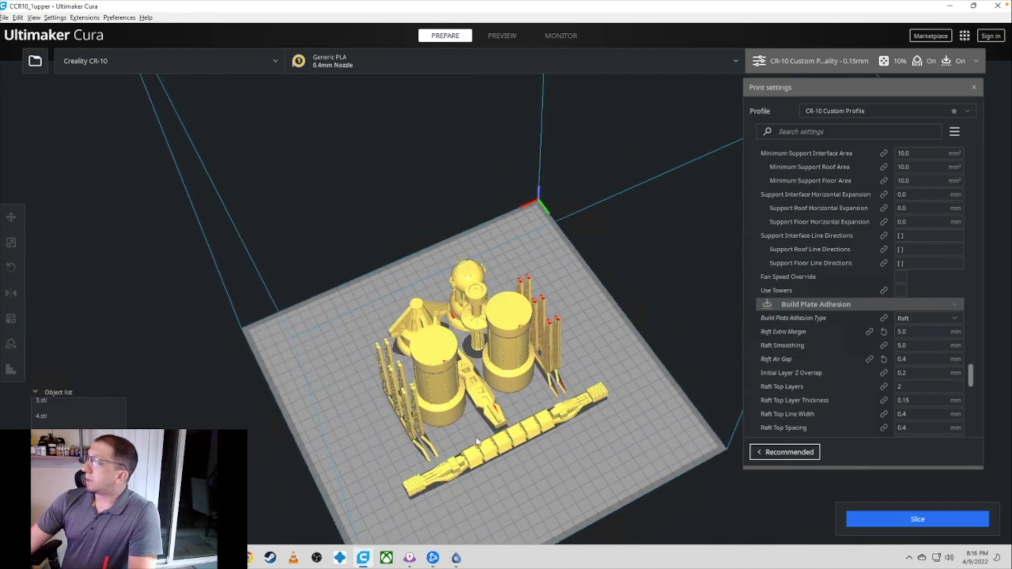
{"action": "mouse_move", "coordinate": [517, 511]}
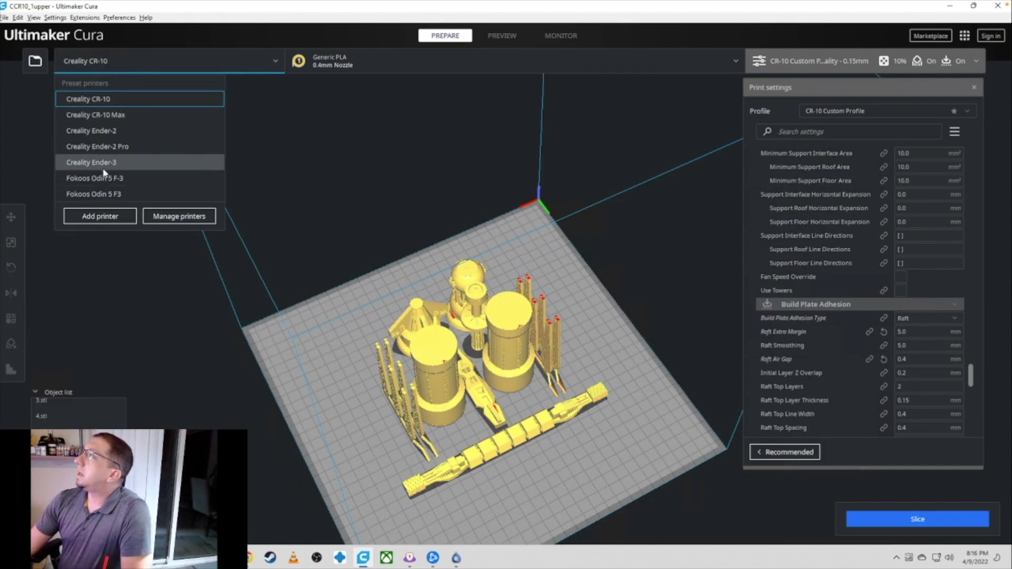
{"action": "left_click", "coordinate": [95, 163]}
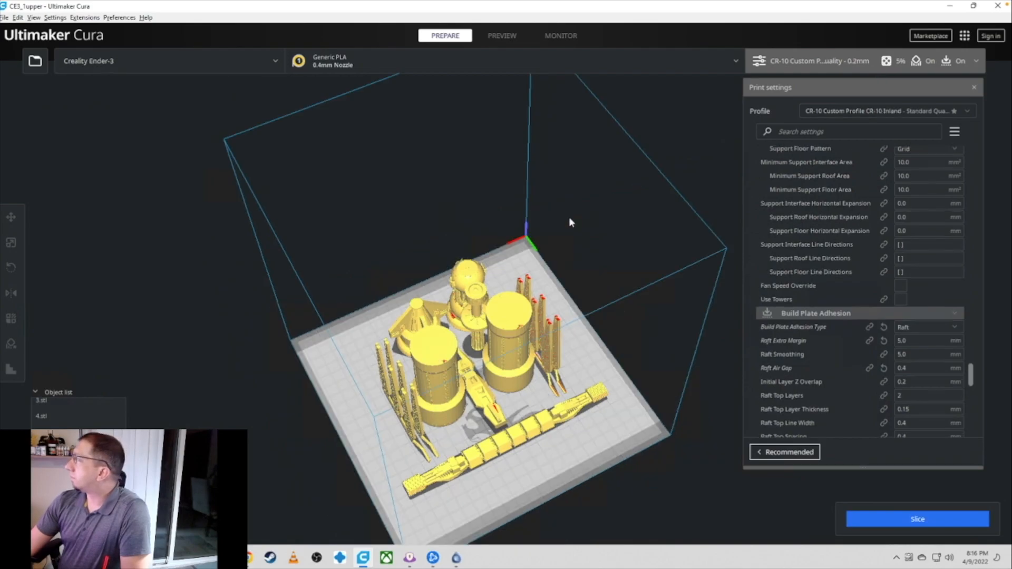